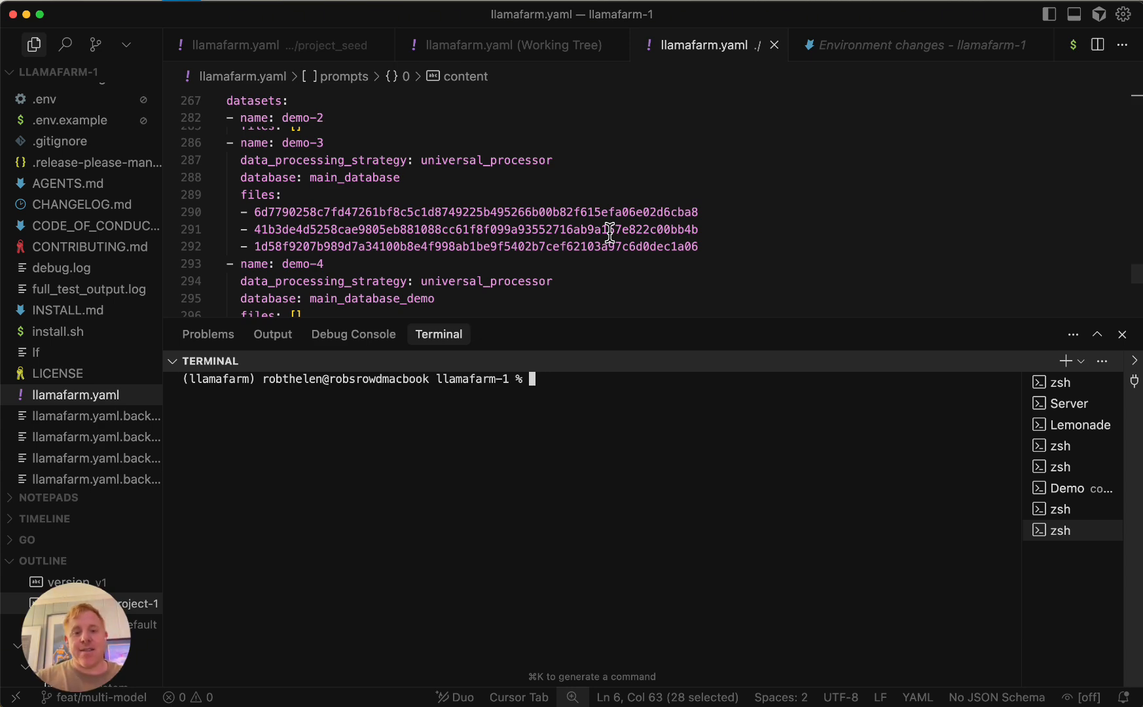
Step: Run ./lf rag query "what is fine tuning?" and review the five main_database_demo1 results
scroll(up, 3)
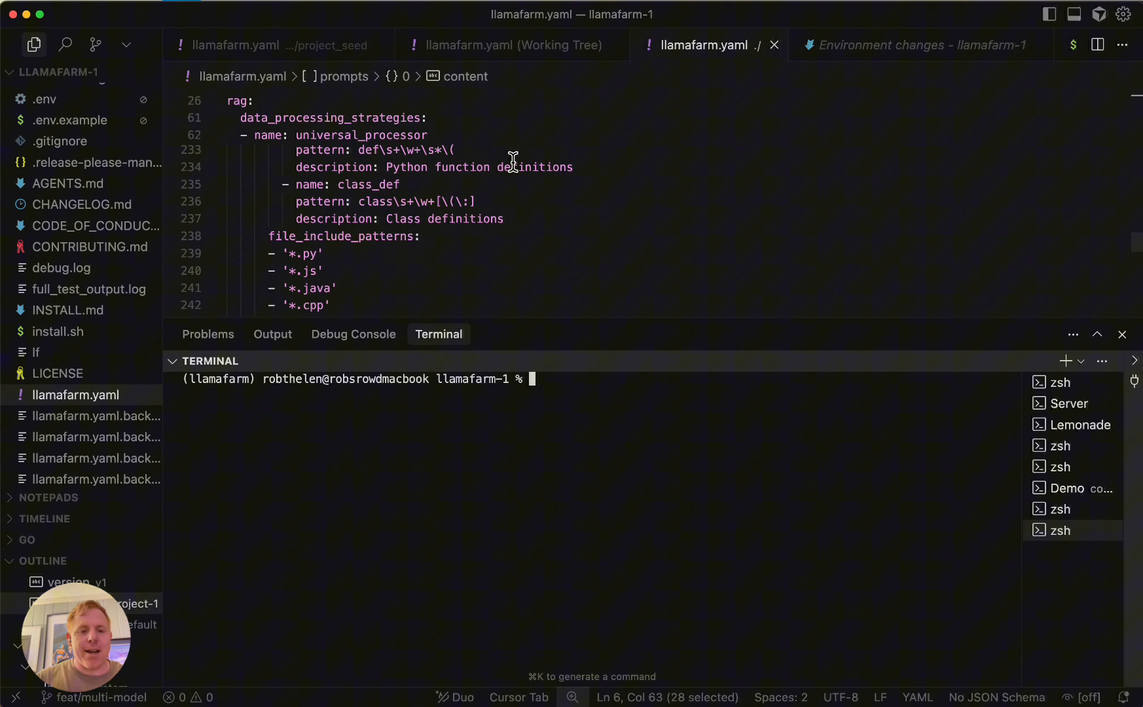
scroll(up, 3)
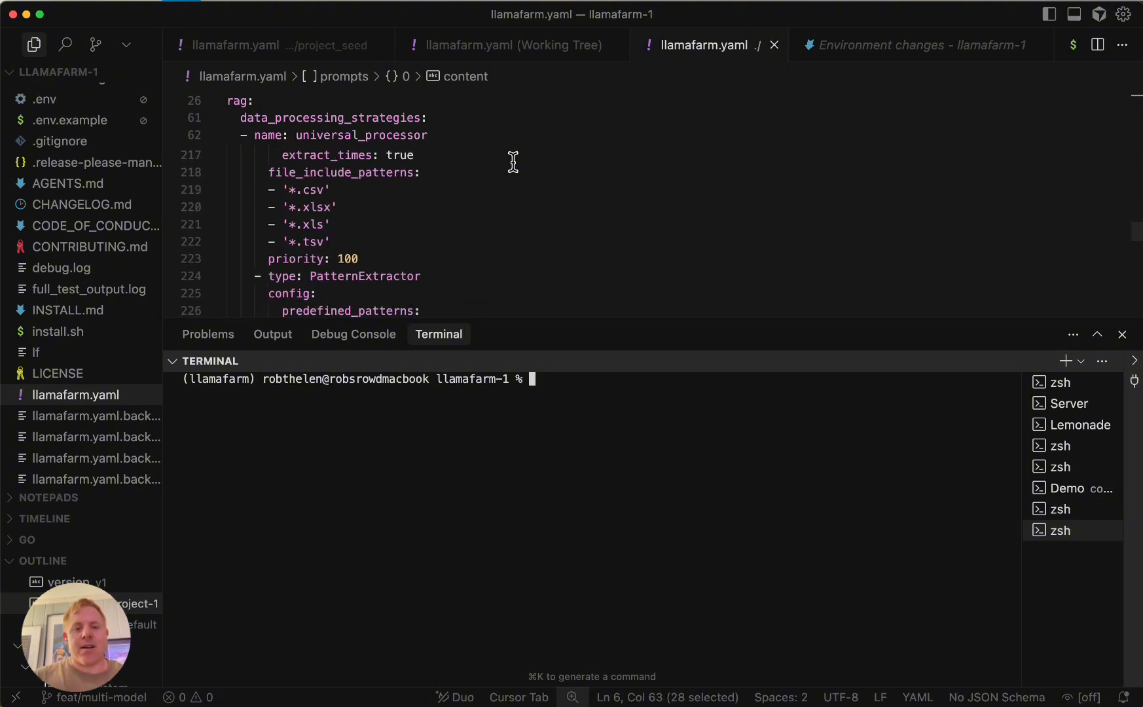
scroll(down, 3)
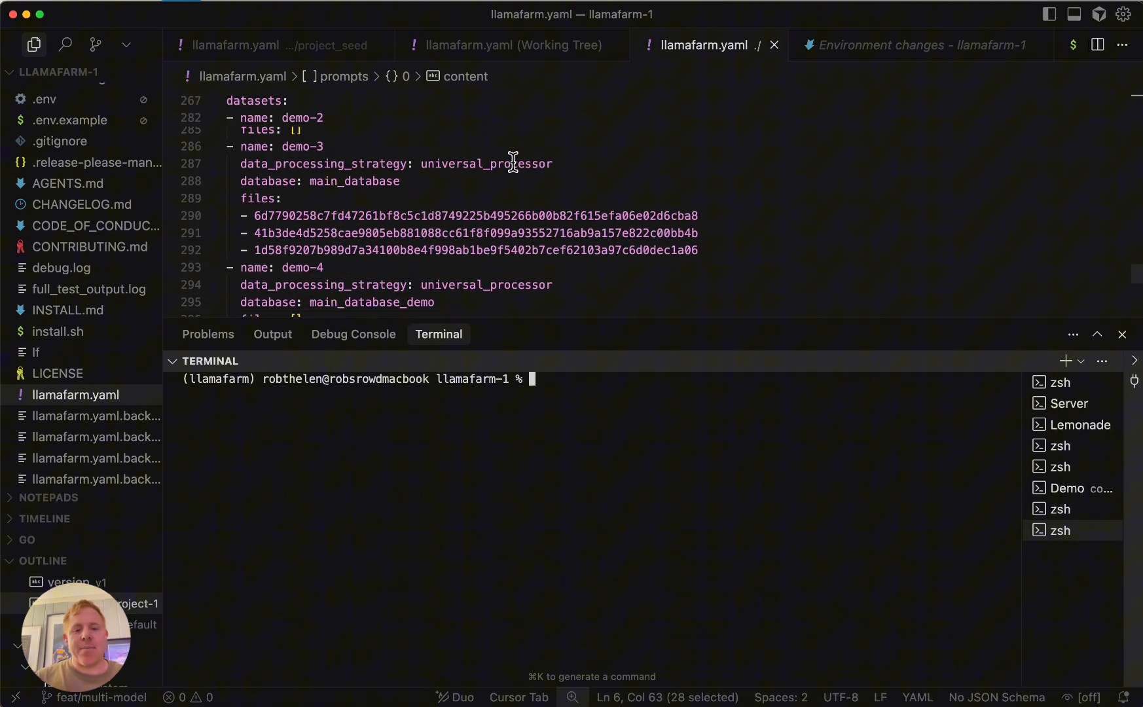
text(./l)
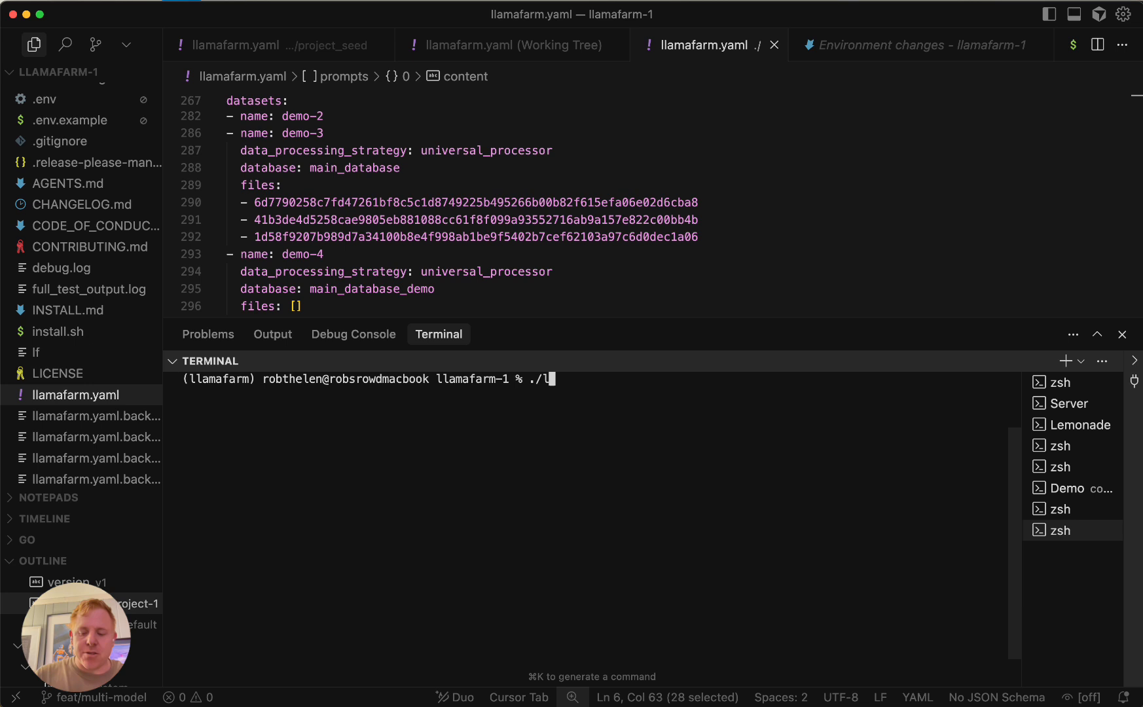
text(f rag)
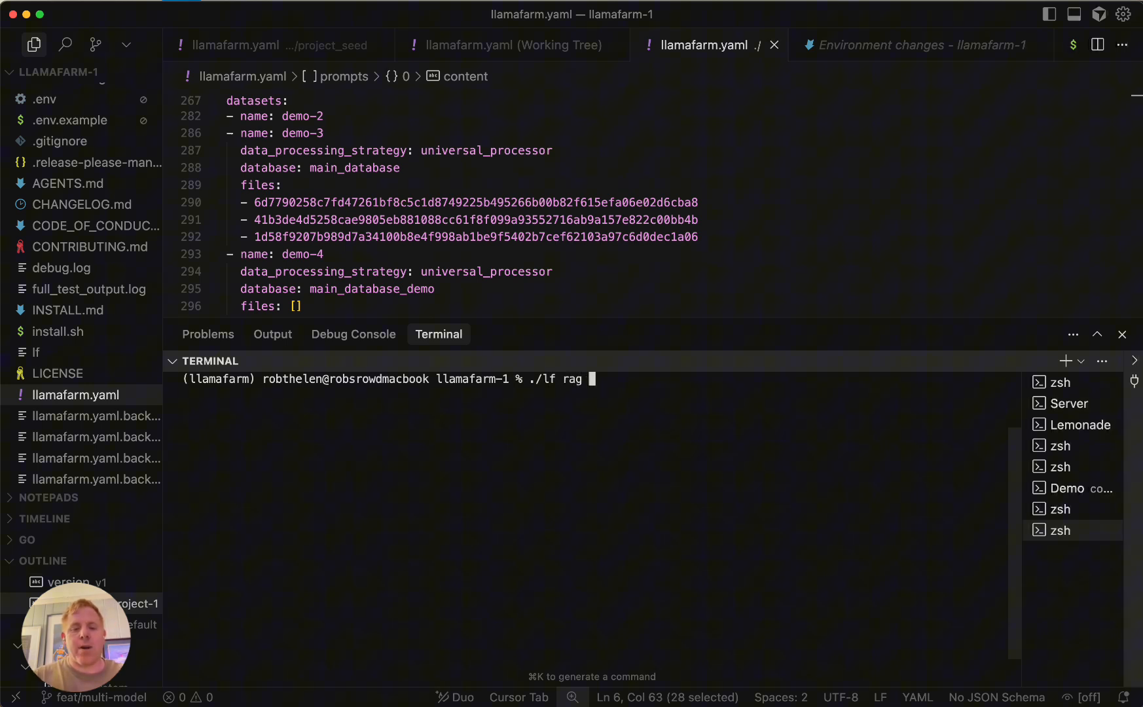
text(query ")
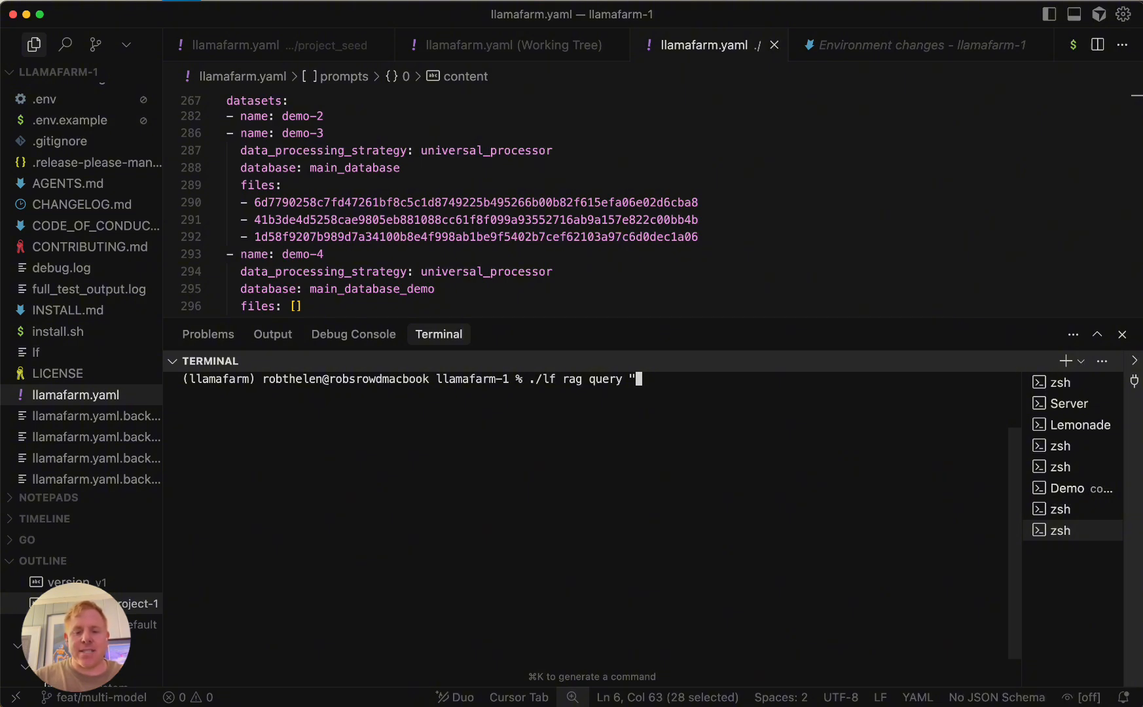
text(what is fine)
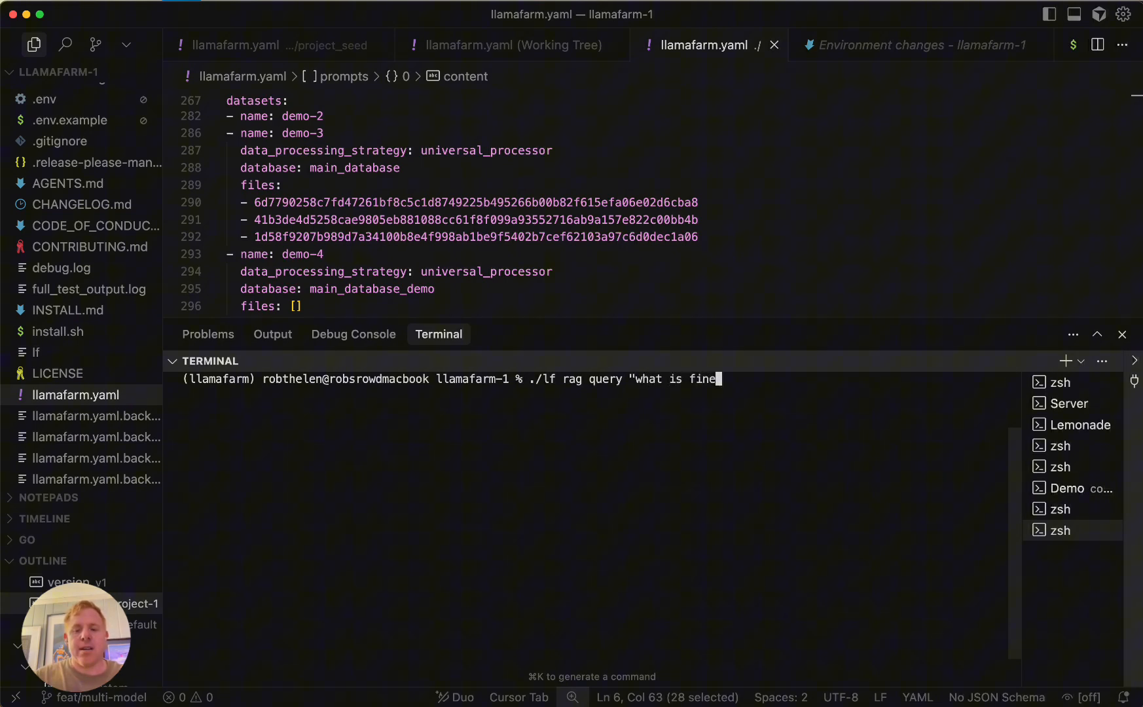
text(tuning?)
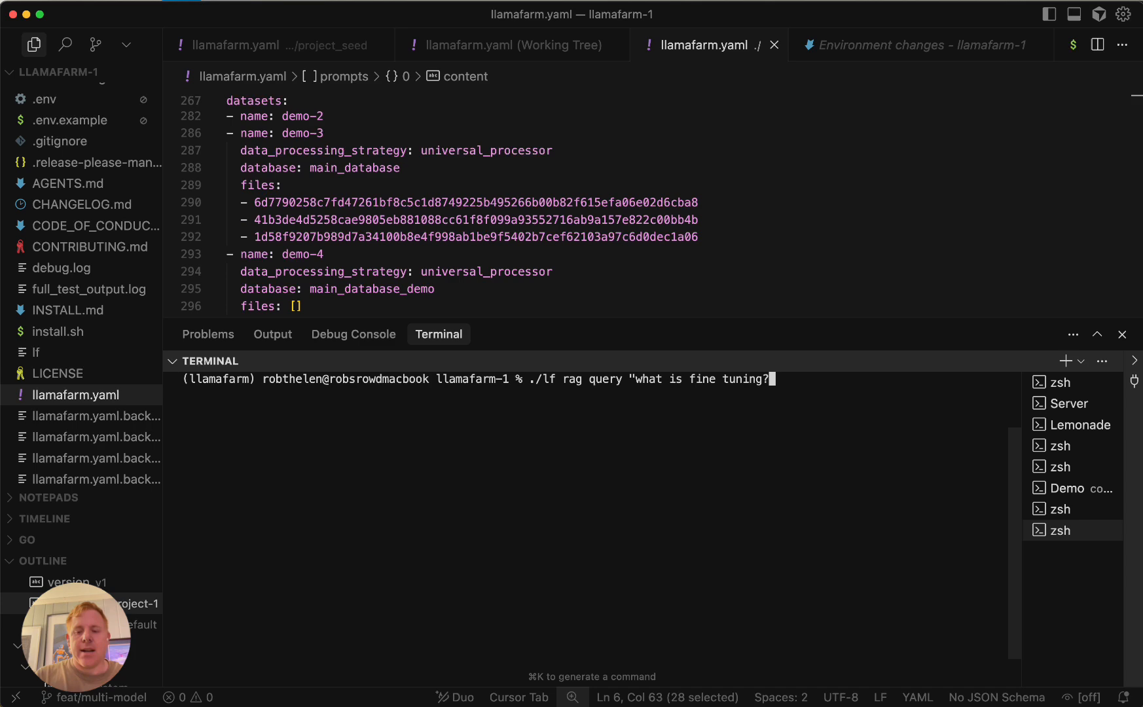
key(Return)
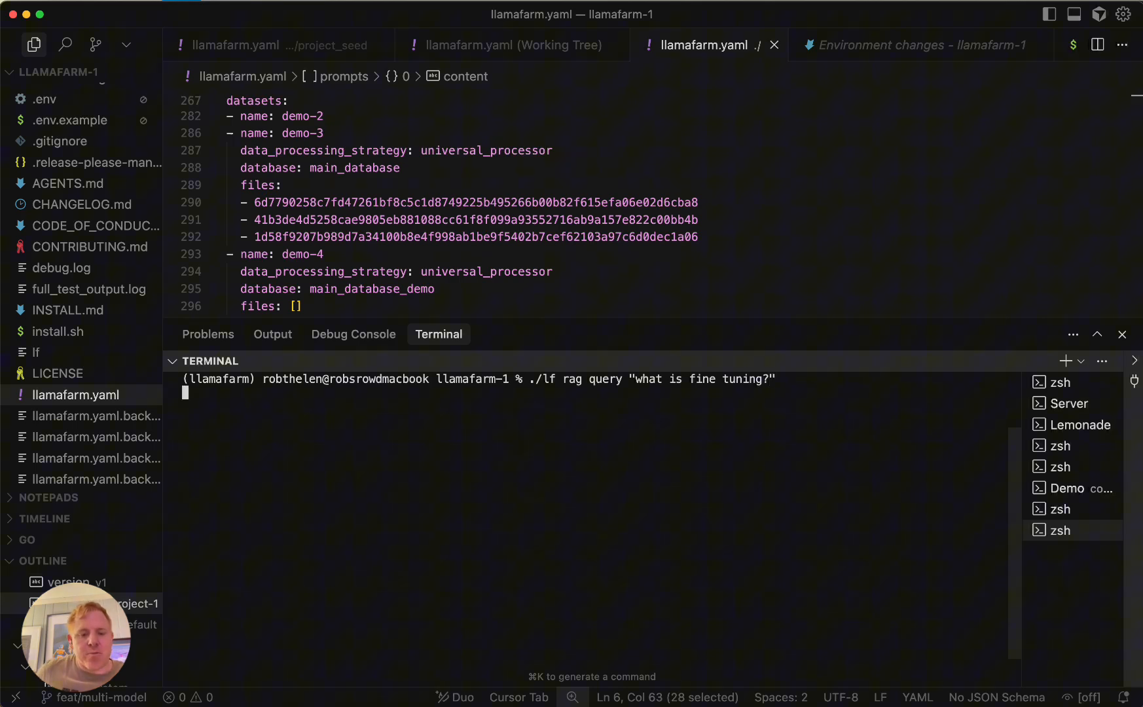
key(Return)
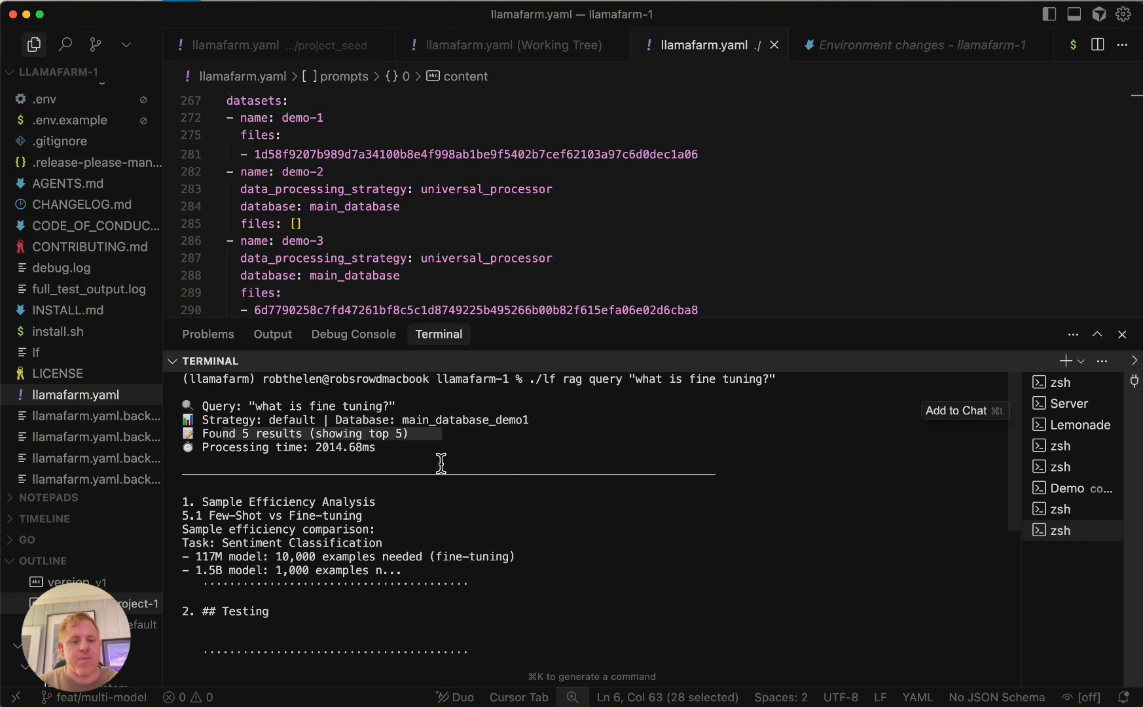
scroll(down, 3)
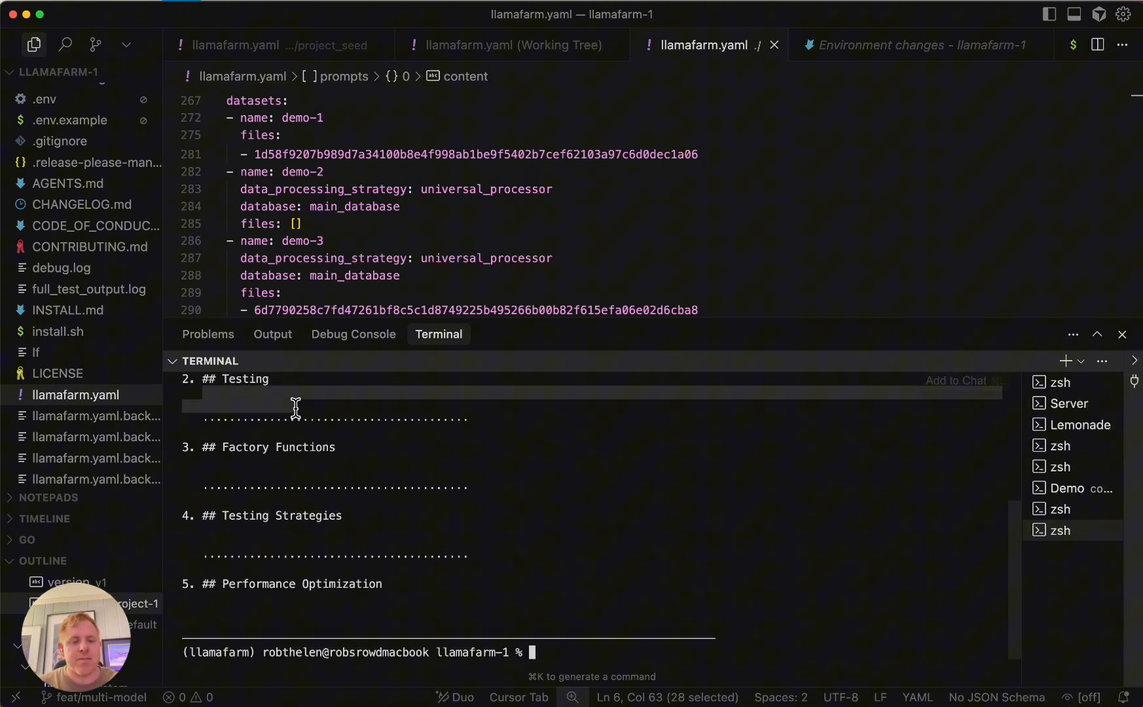
mouse_move(572, 645)
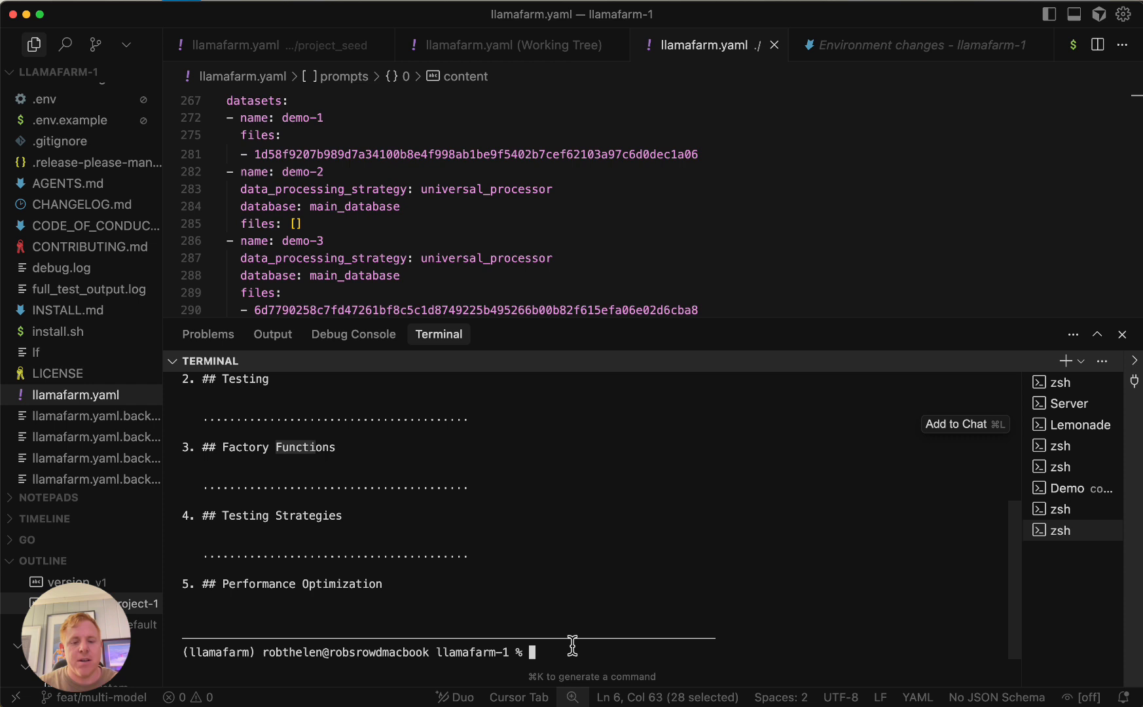
mouse_move(591, 481)
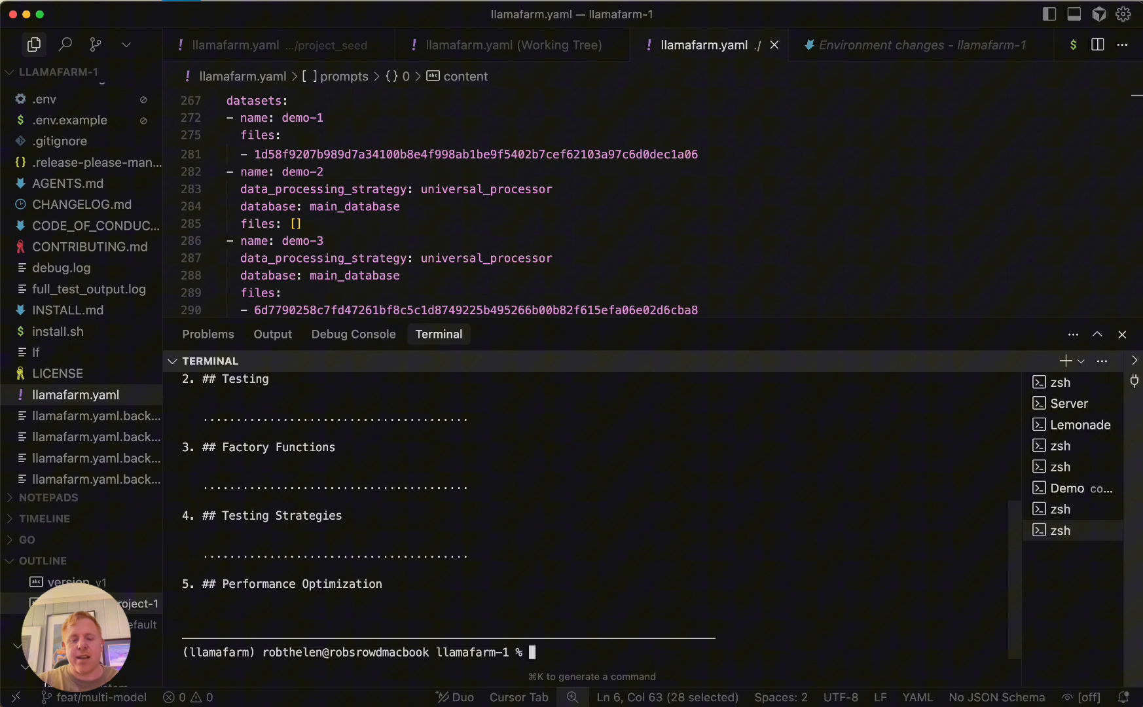
Step: Run ./lf datasets list to show the seven datasets with strategies, databases and file counts
text(./lf datasets list)
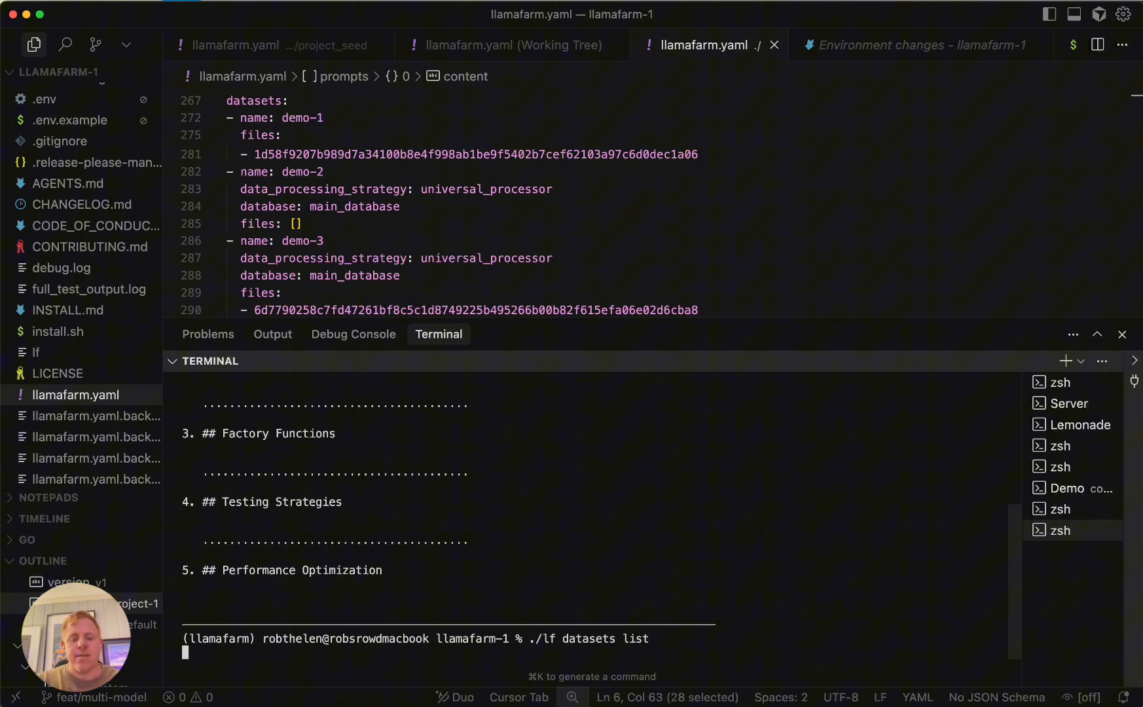
key(Return)
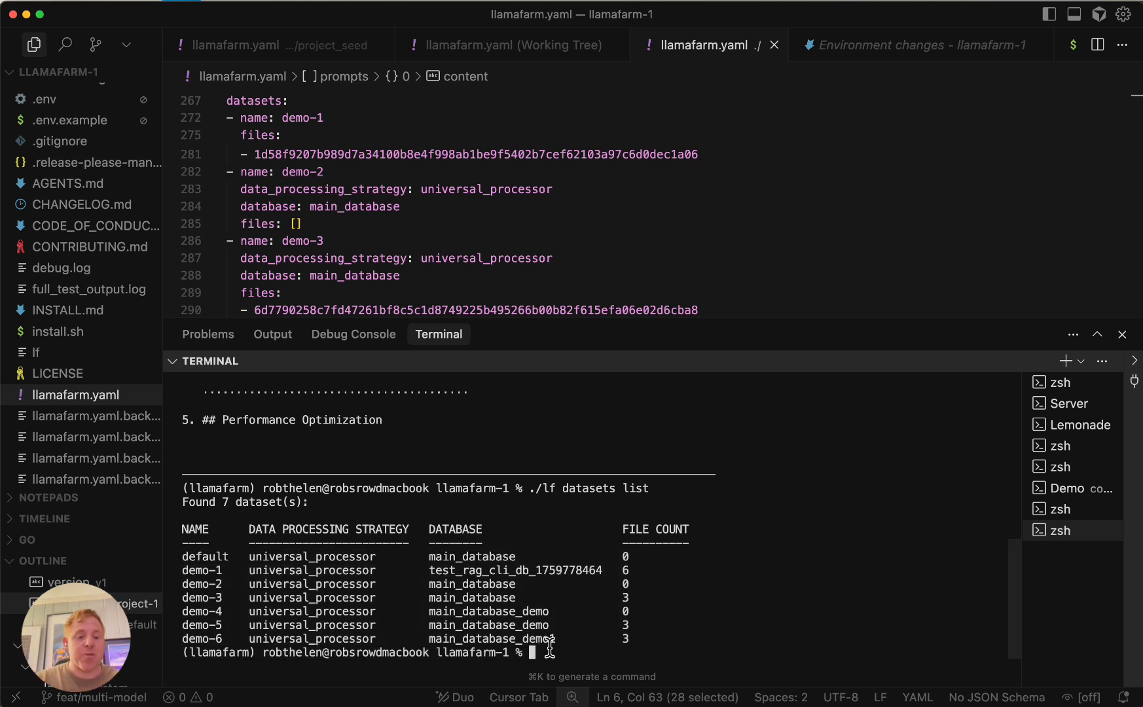
text(./lf chat)
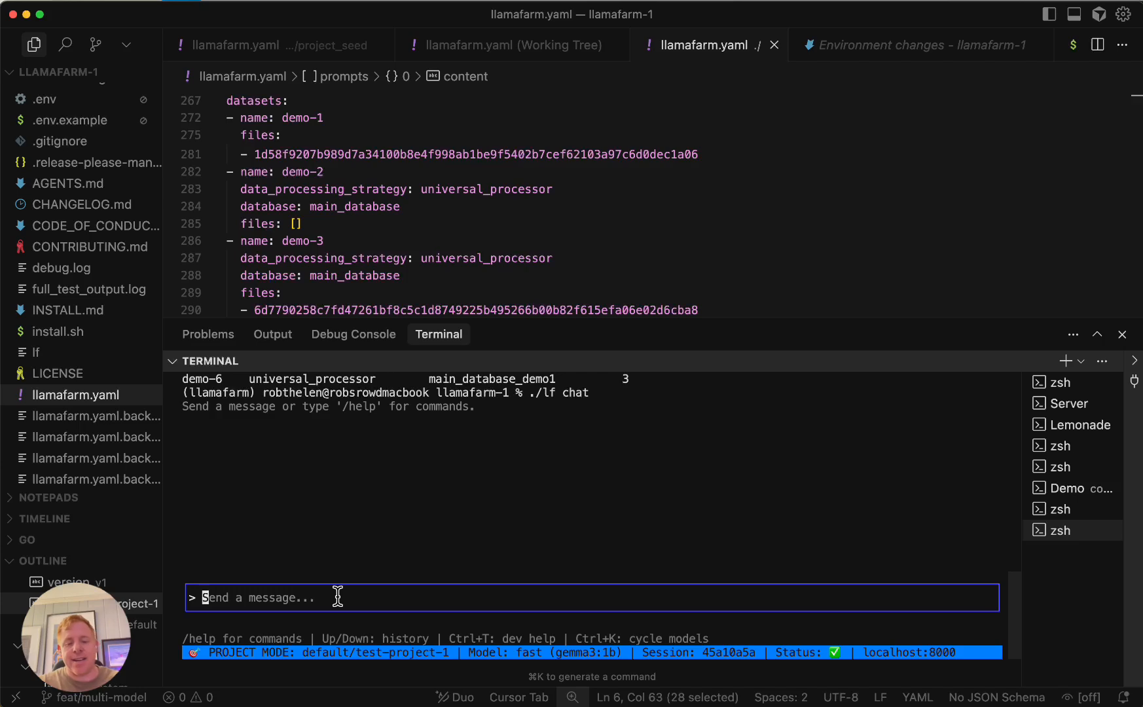
scroll(down, 3)
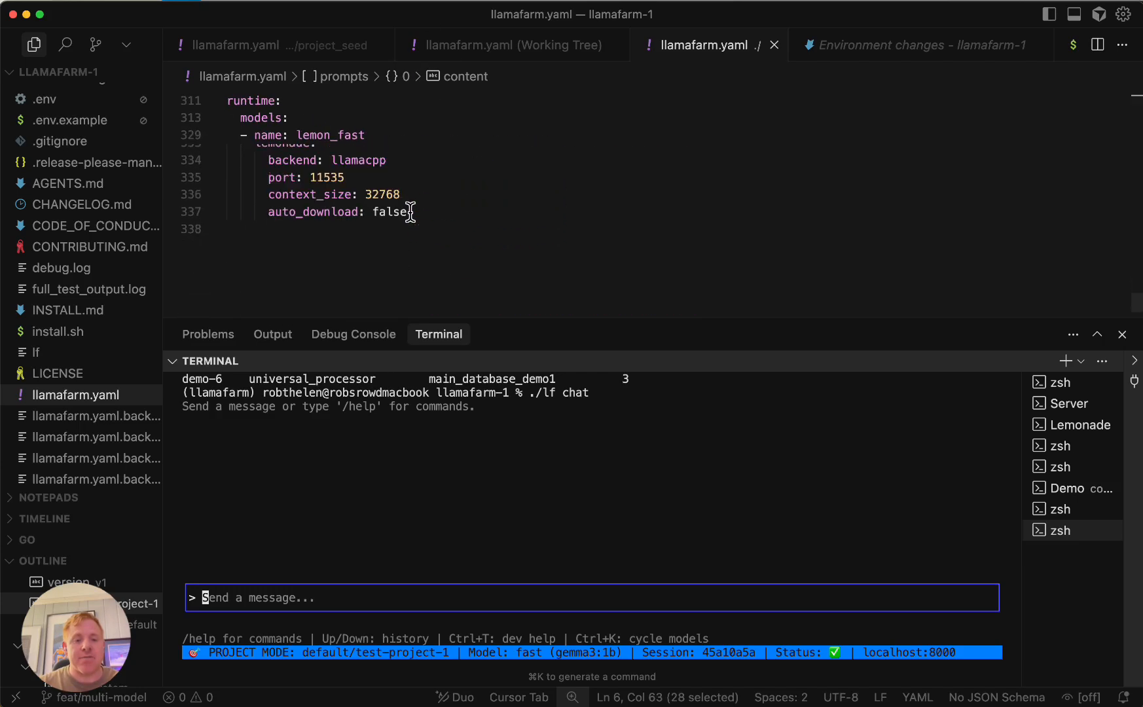
scroll(up, 3)
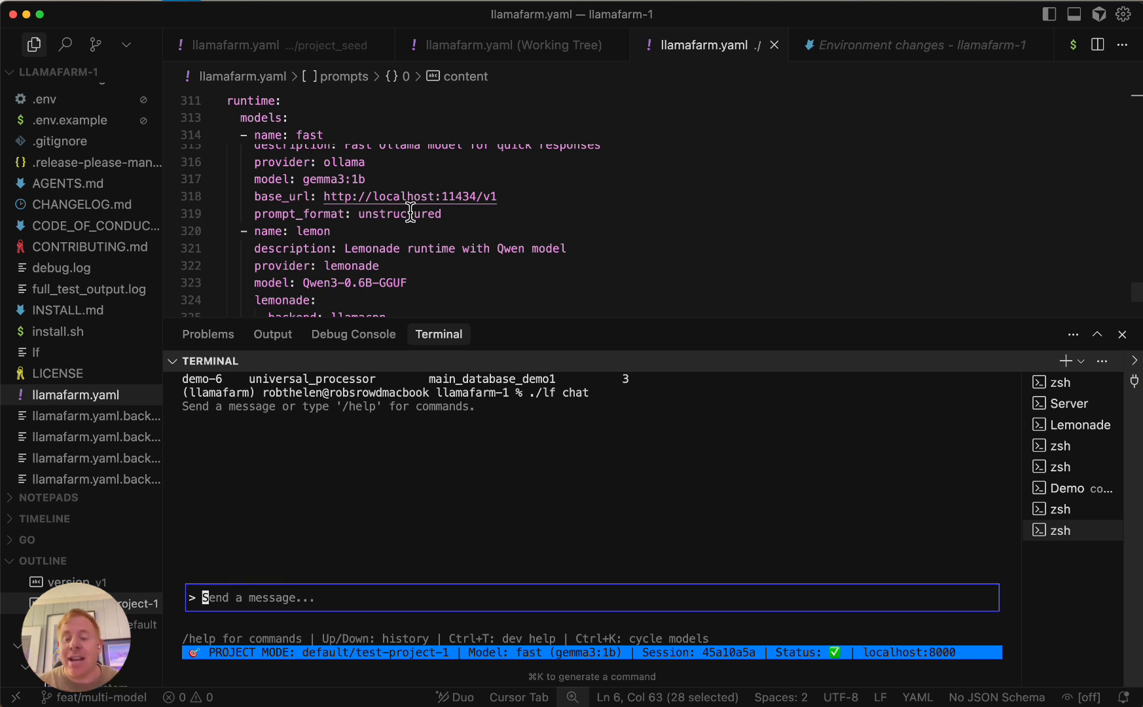
scroll(up, 3)
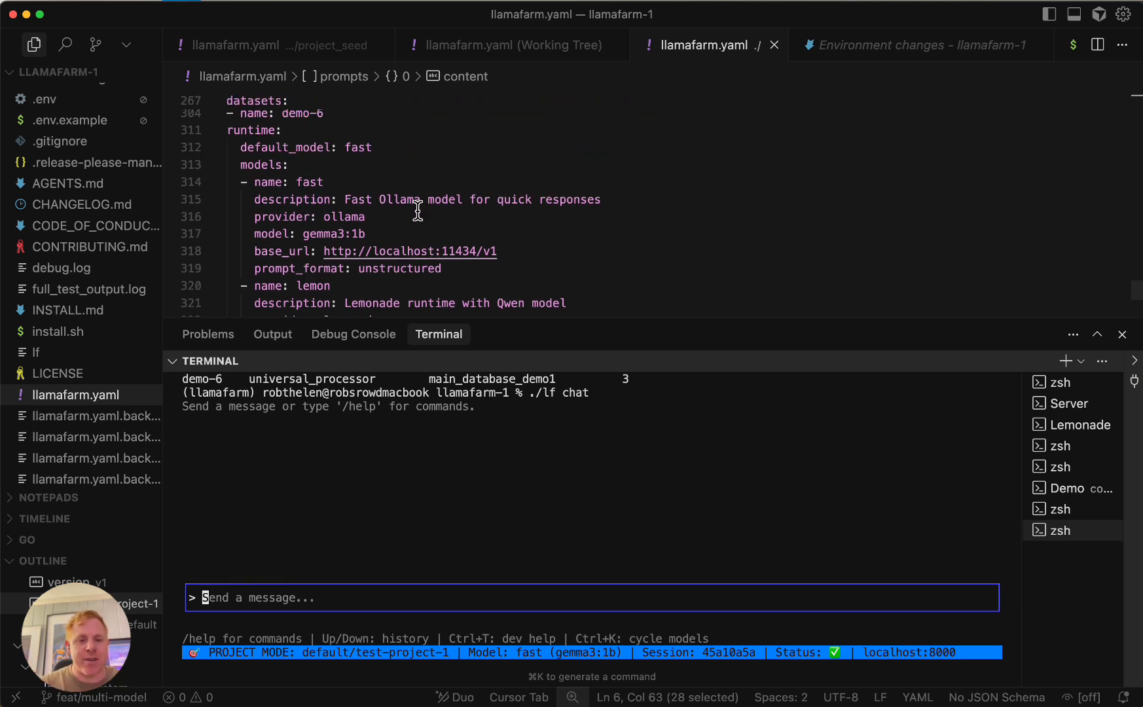
scroll(down, 3)
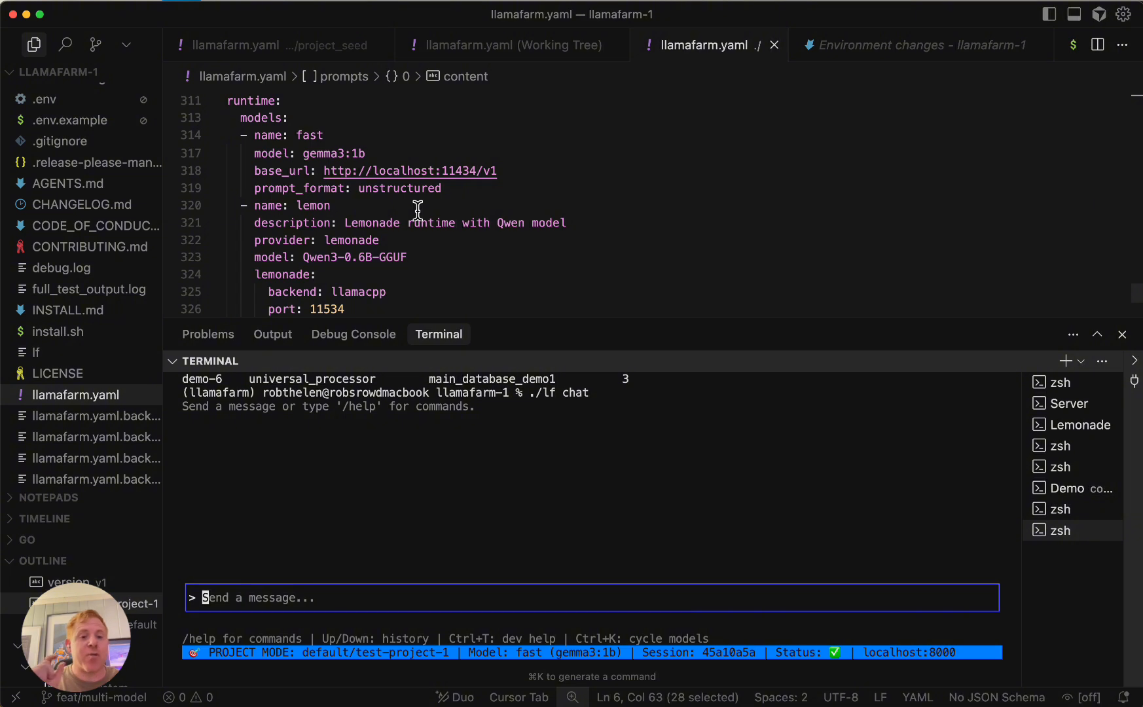
mouse_move(419, 281)
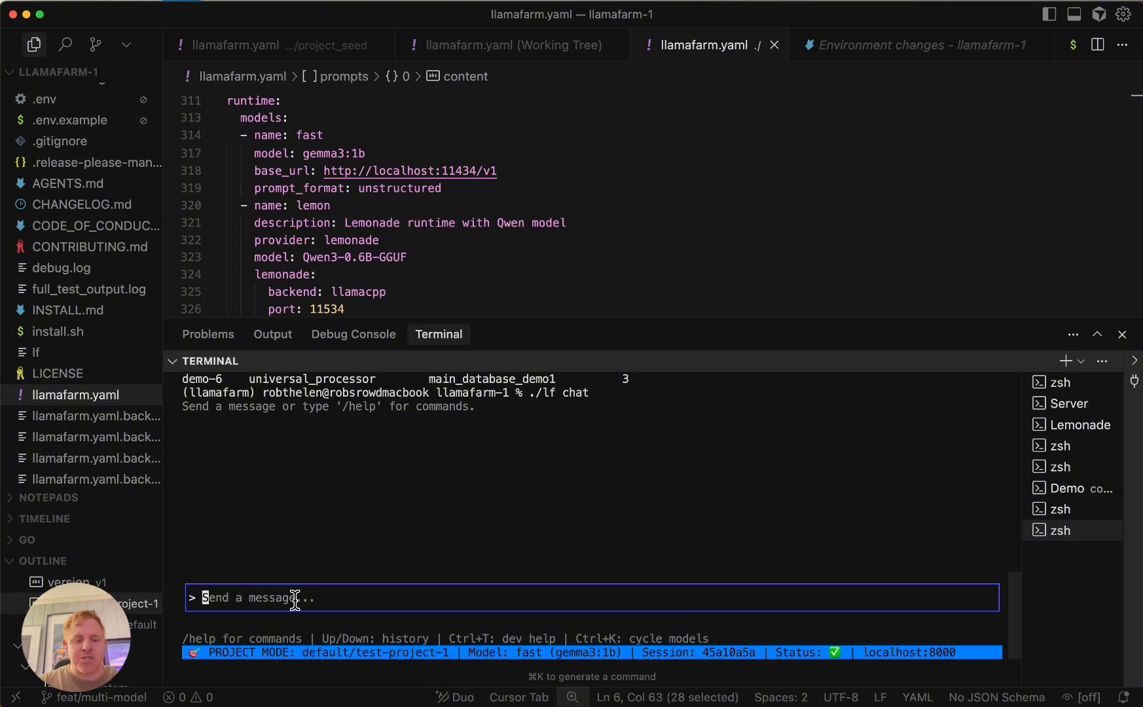
Step: Ask the fast chat model "What is fine tuning?" and get its explanation
text(What is)
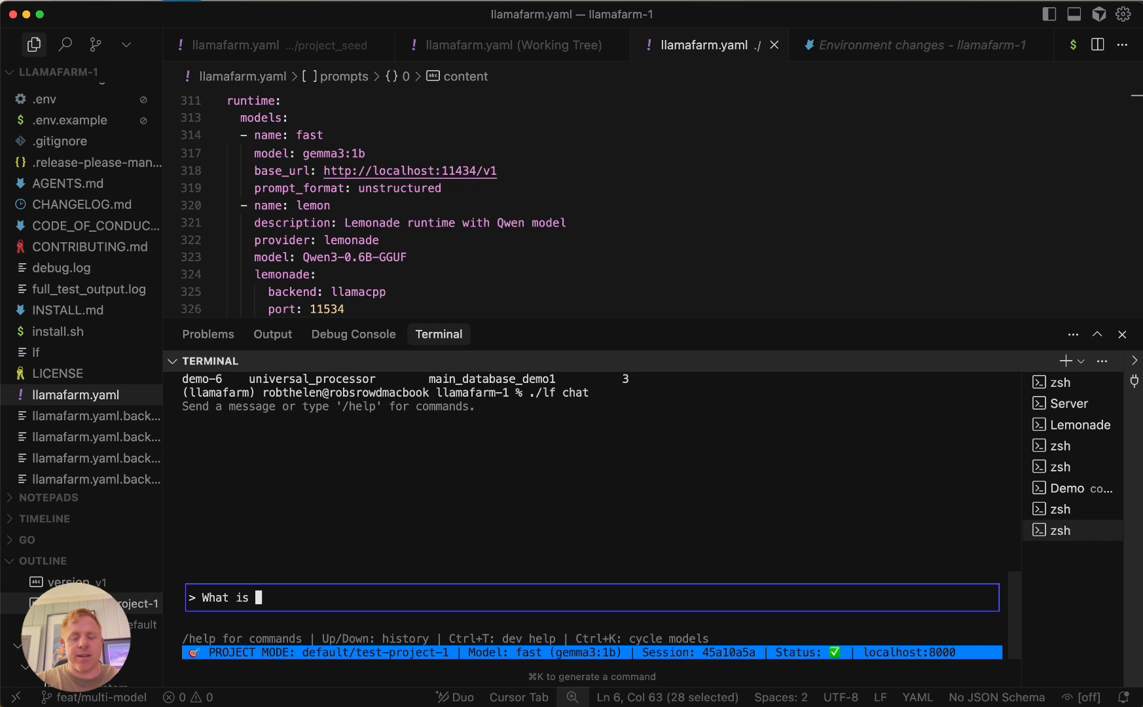
text(fine tuning?)
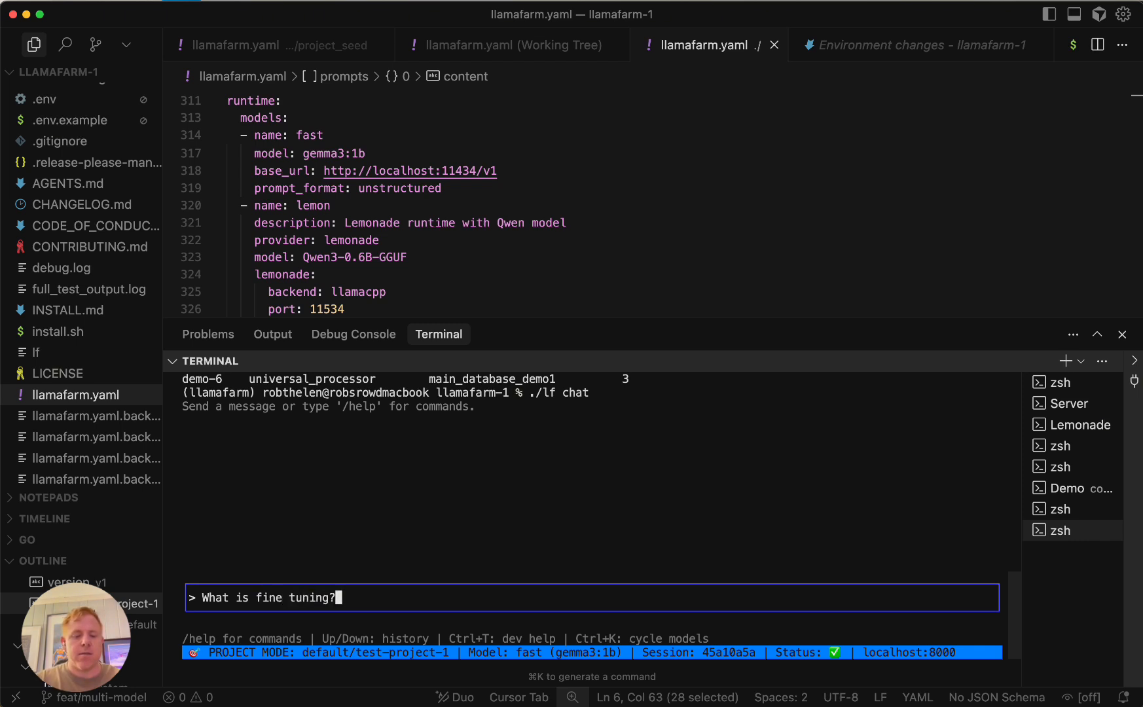
key(Return)
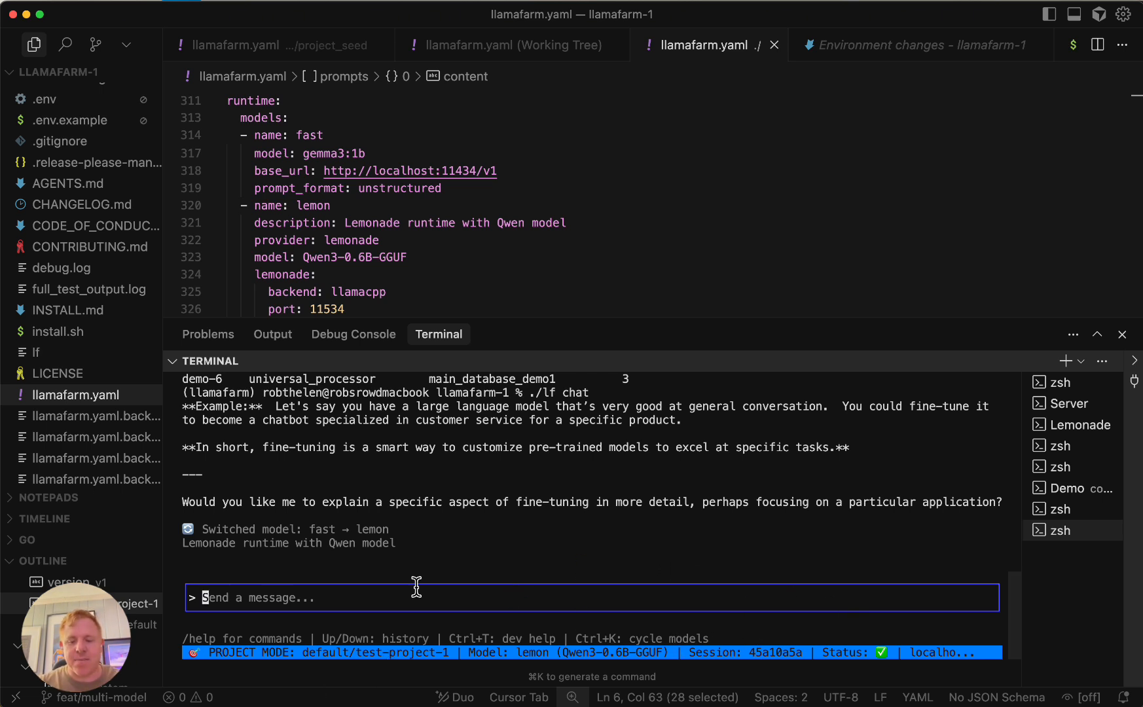
mouse_move(254, 589)
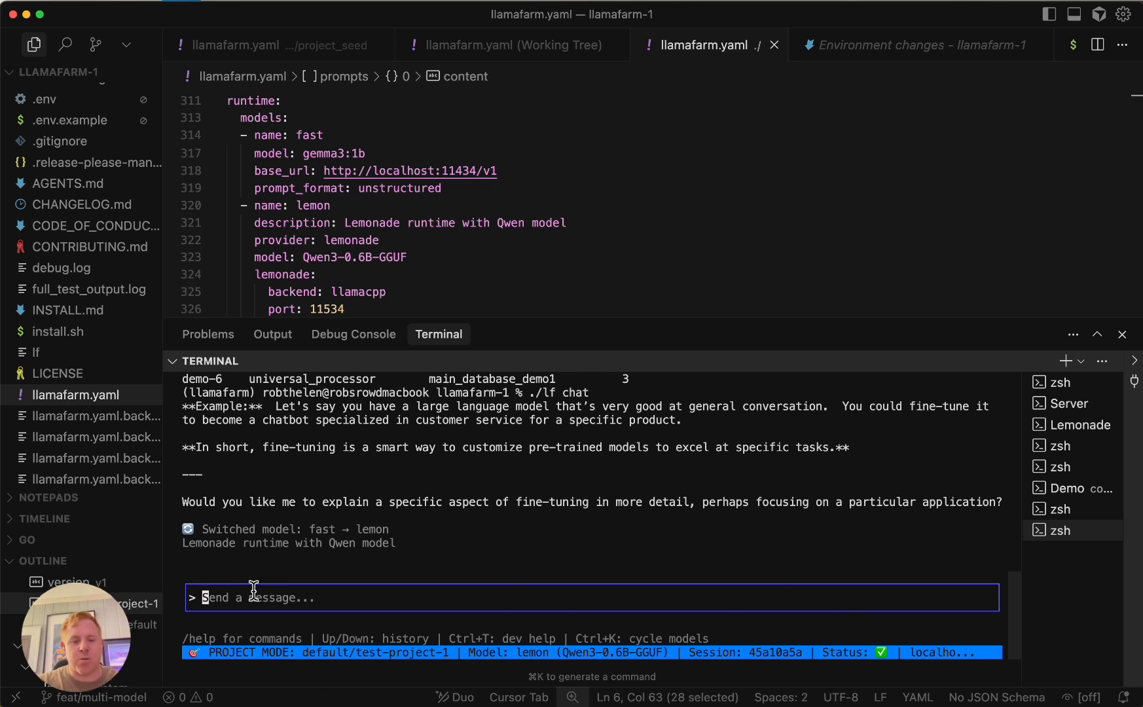
Step: Ask the lemon model "What are a few things I should do to set up a…" for tips
text(What are a)
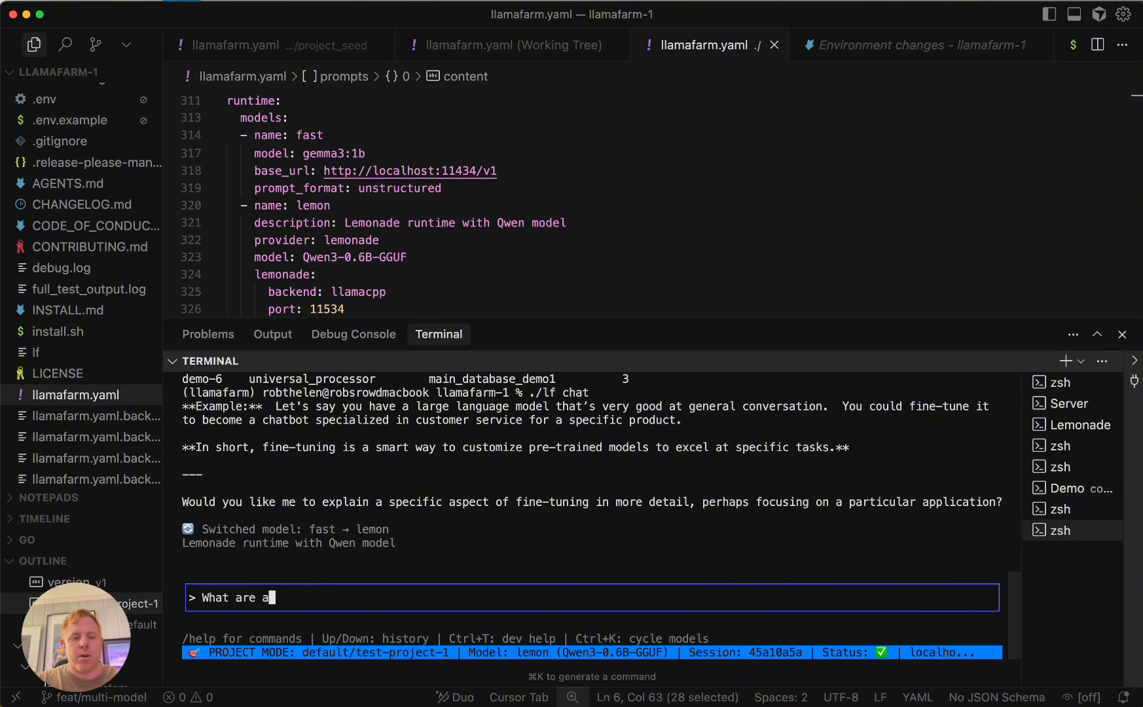
text(few things I should do)
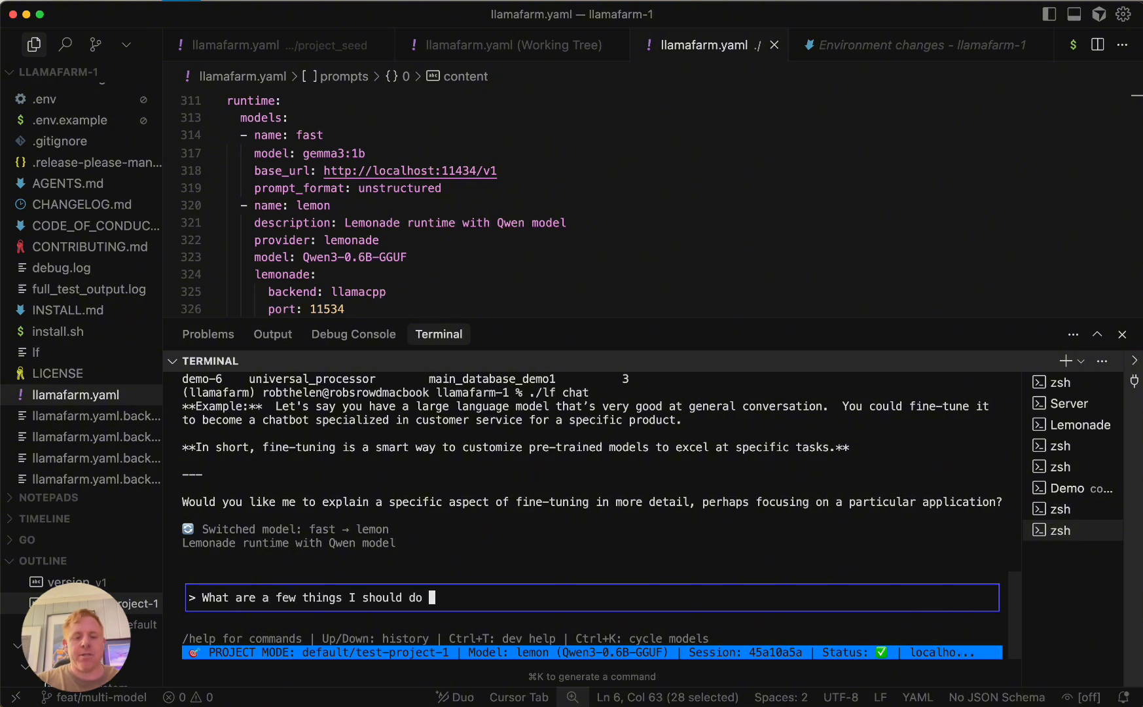
text(to set up a)
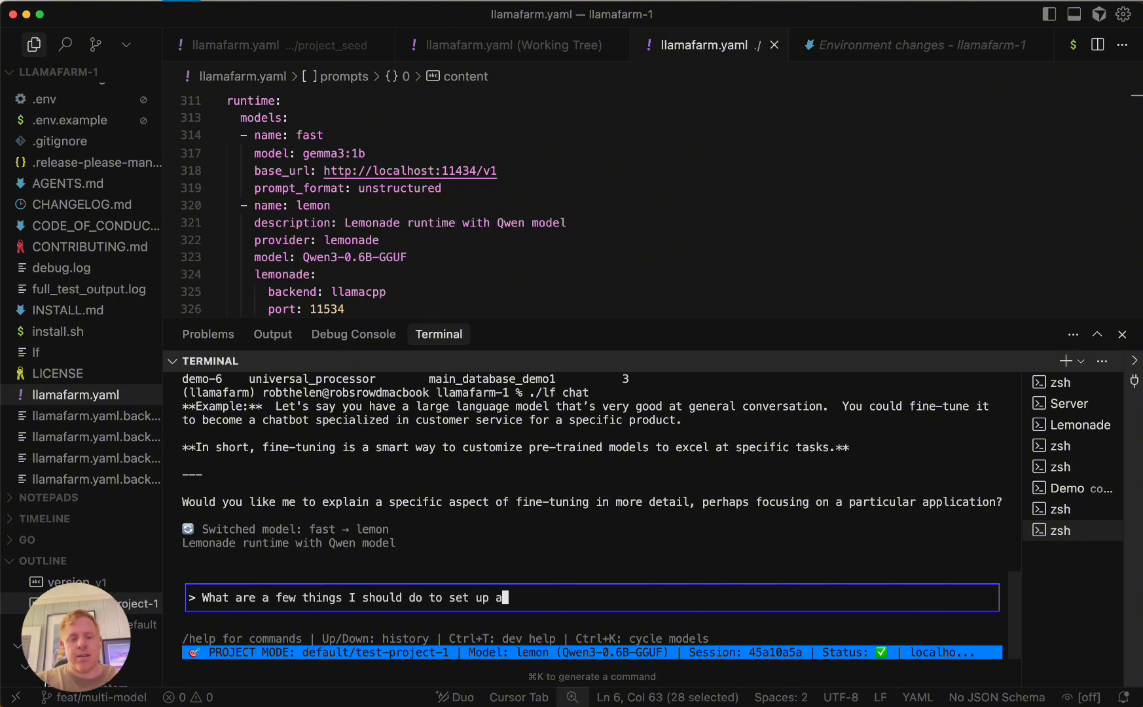
key(Return)
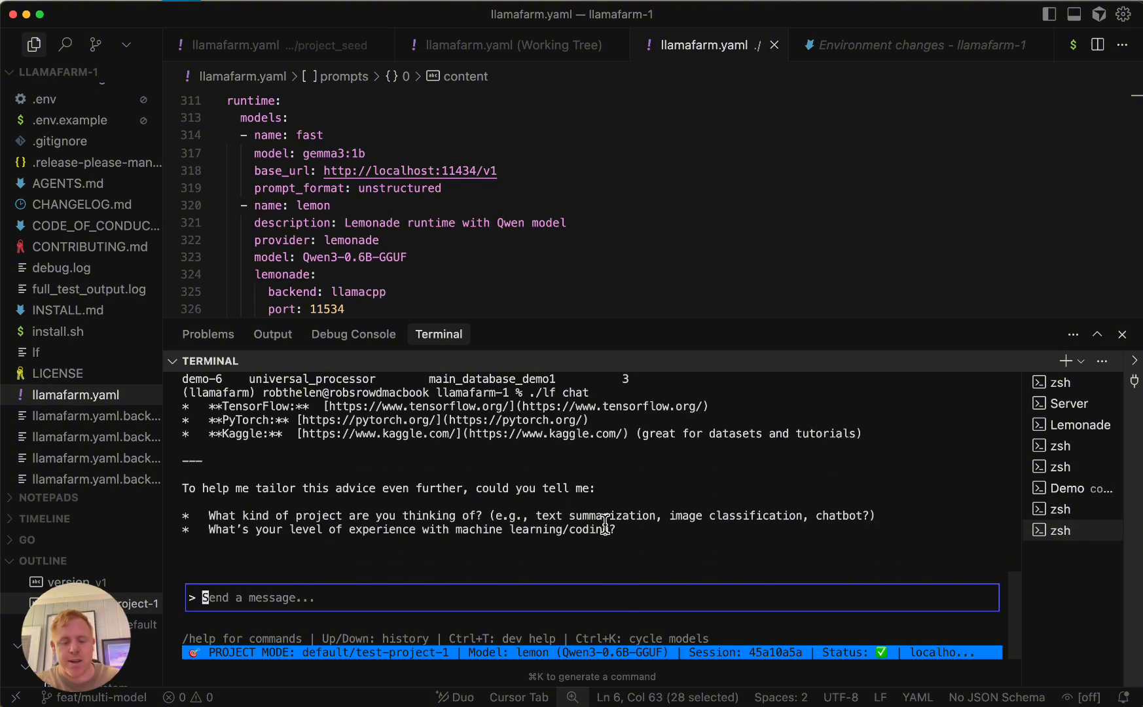
Step: Cycle the chat models with Ctrl+K until fast (gemma3:1b) is active again
key(Ctrl+K)
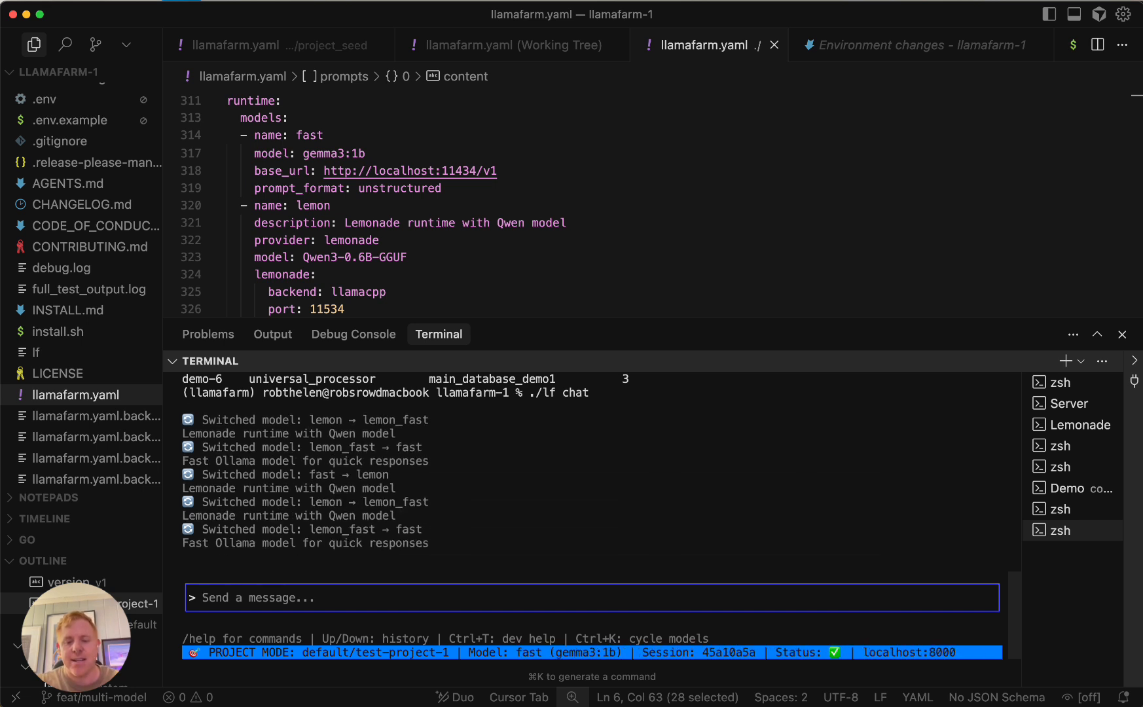
mouse_move(758, 443)
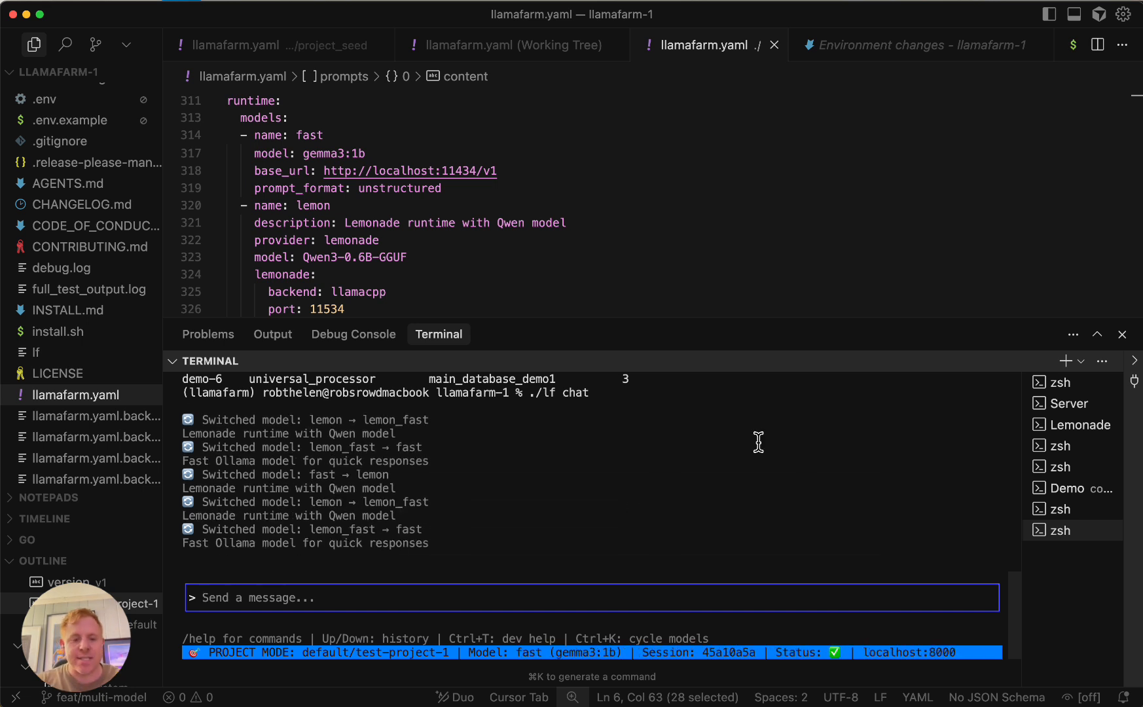
mouse_move(1028, 572)
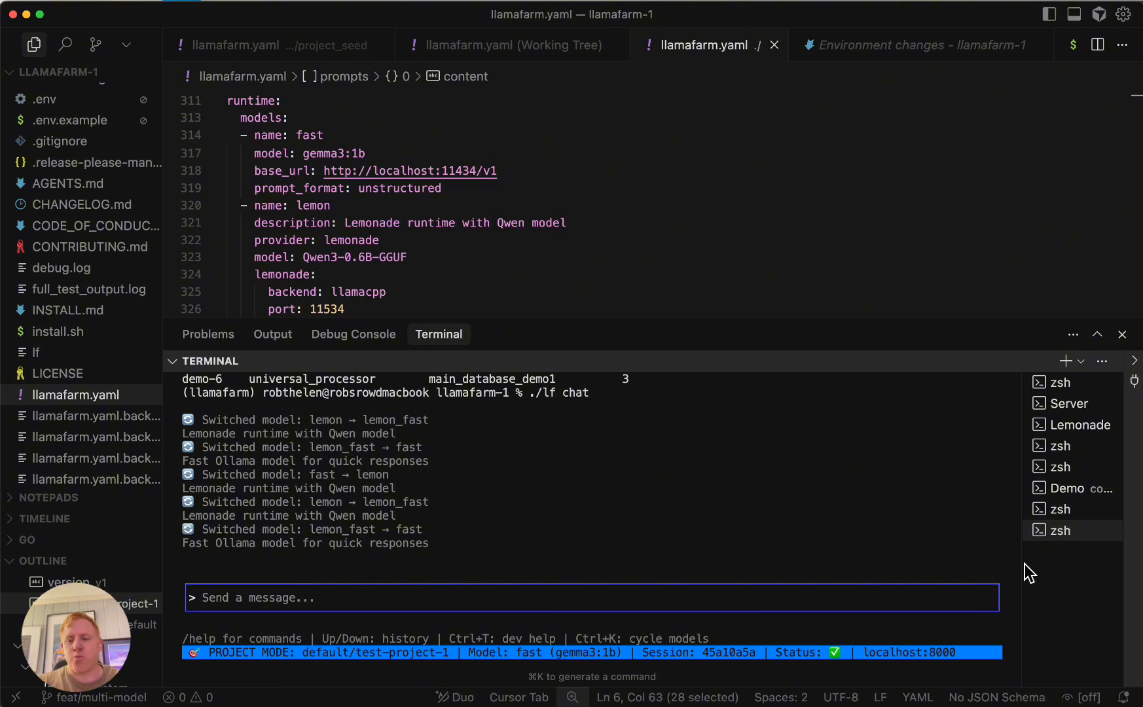